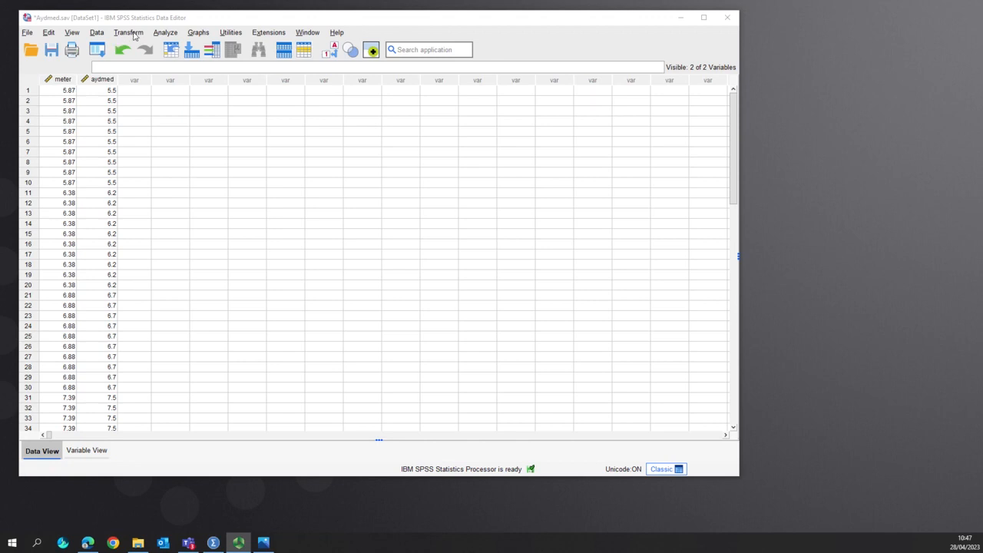
- Compute a new variable Diff as meter minus aydmed
click(131, 32)
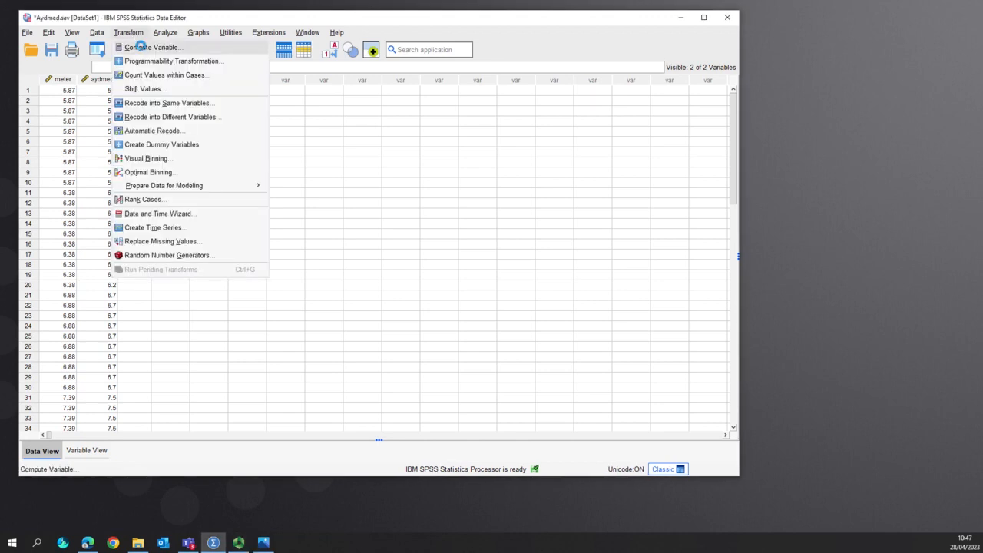
click(164, 48)
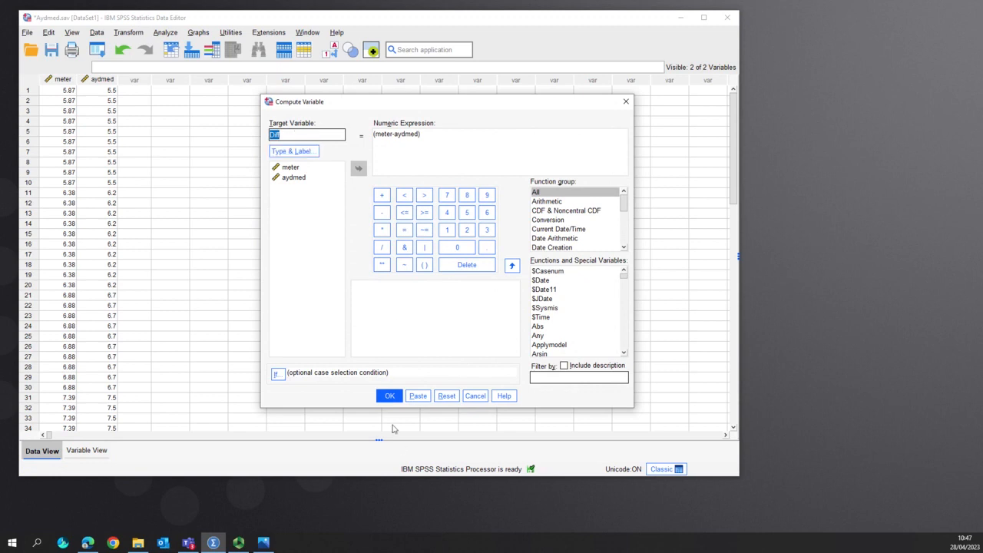
click(389, 395)
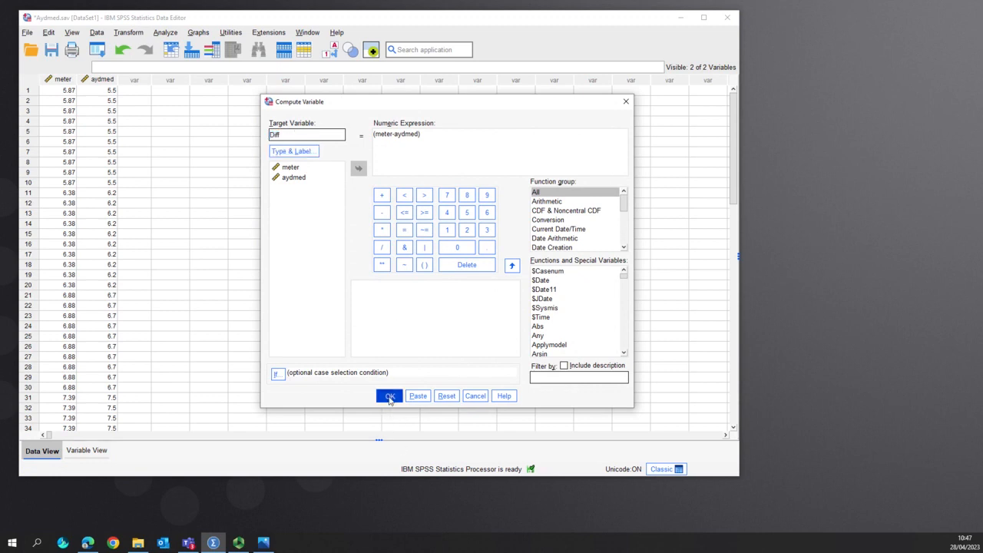
click(389, 396)
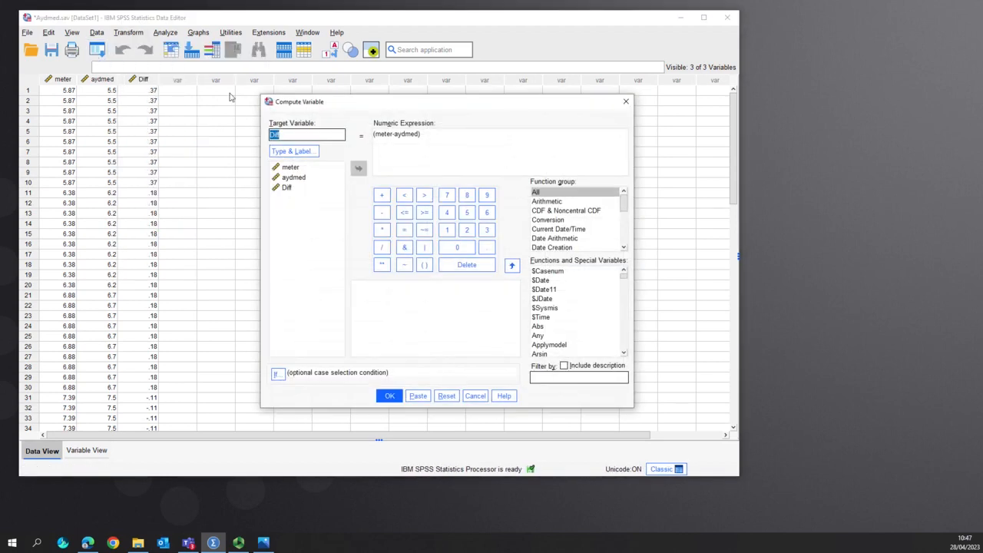
mouse_move(245, 141)
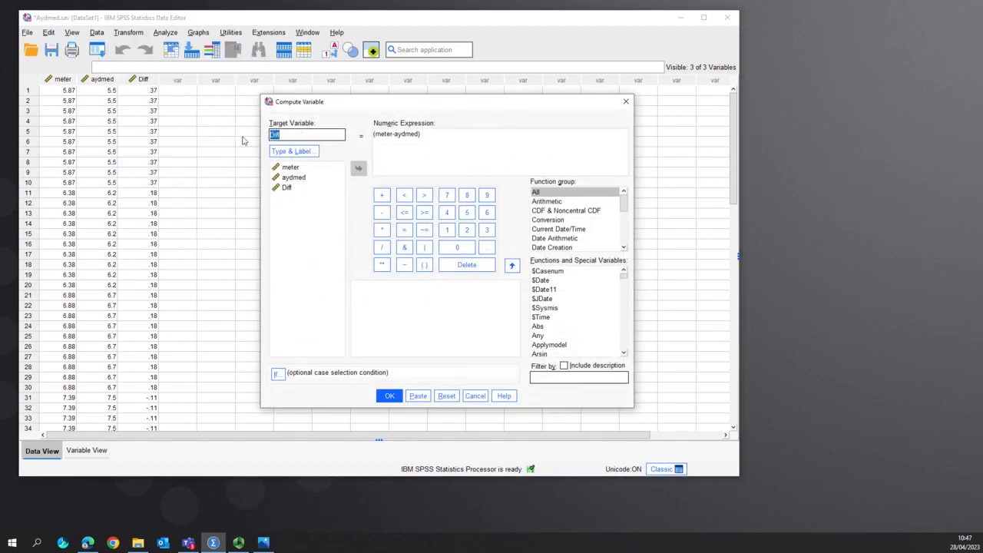
- Compute a new variable Mean as (meter+aydmed)/2
text(Mean)
click(500, 151)
text(+)
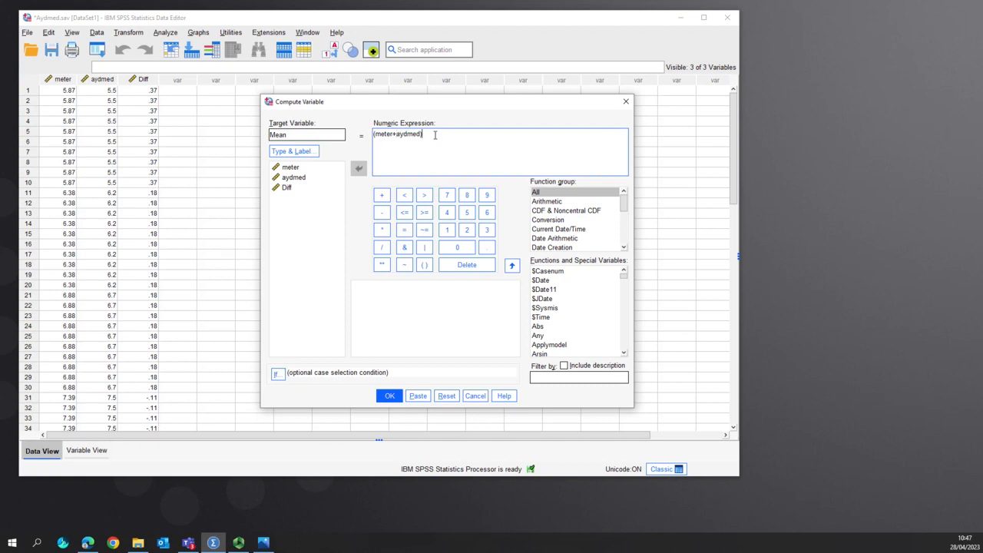
text(/2)
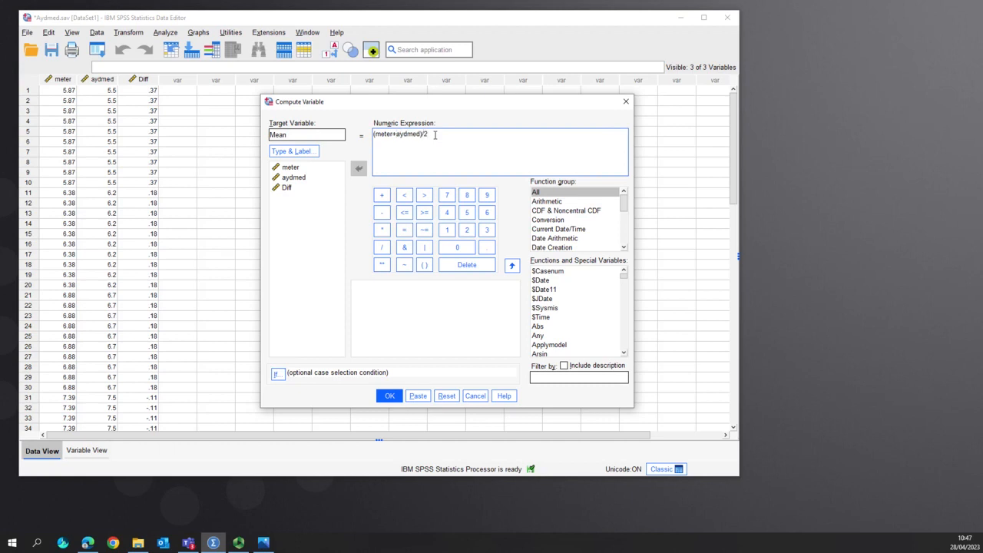
click(390, 395)
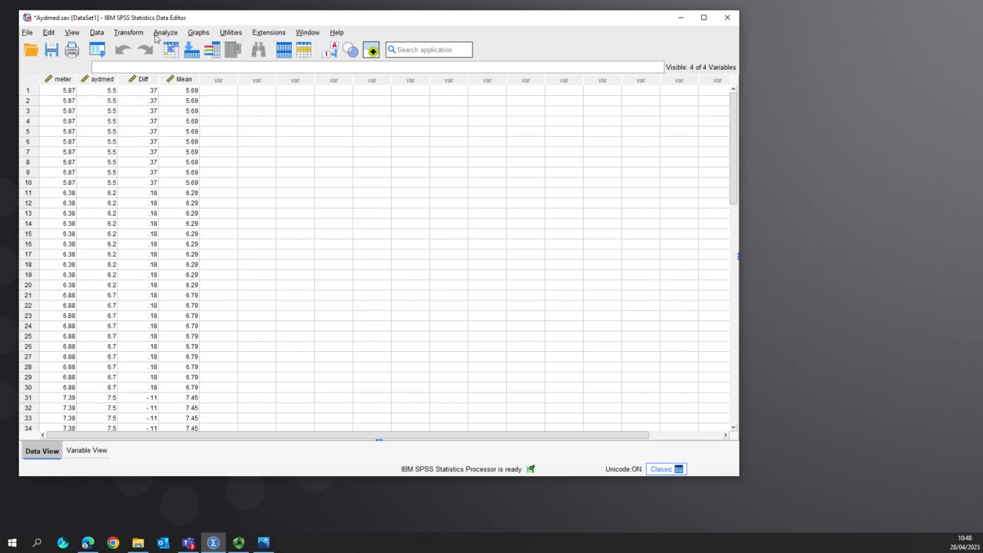
- Run a Paired-Samples T Test pairing meter with aydmed
click(158, 32)
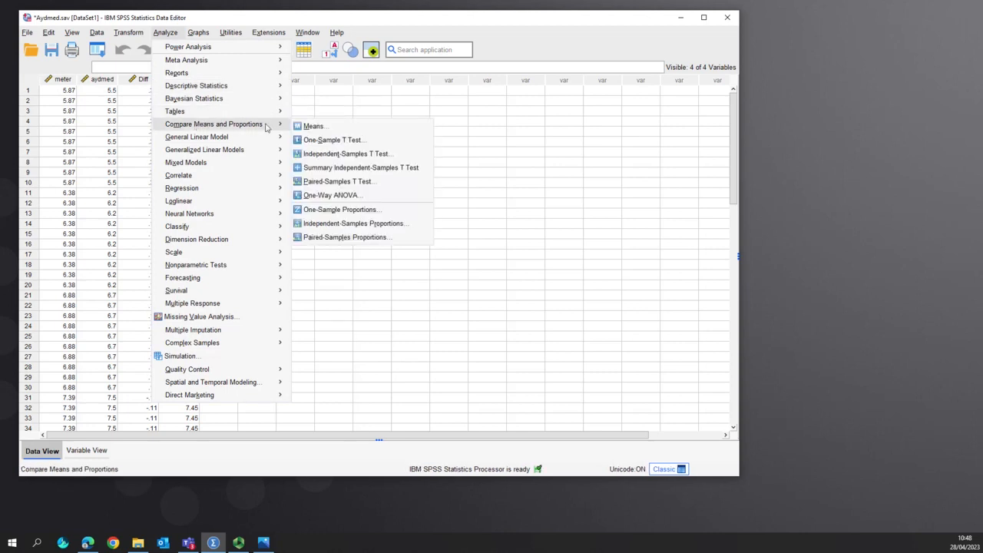
mouse_move(338, 181)
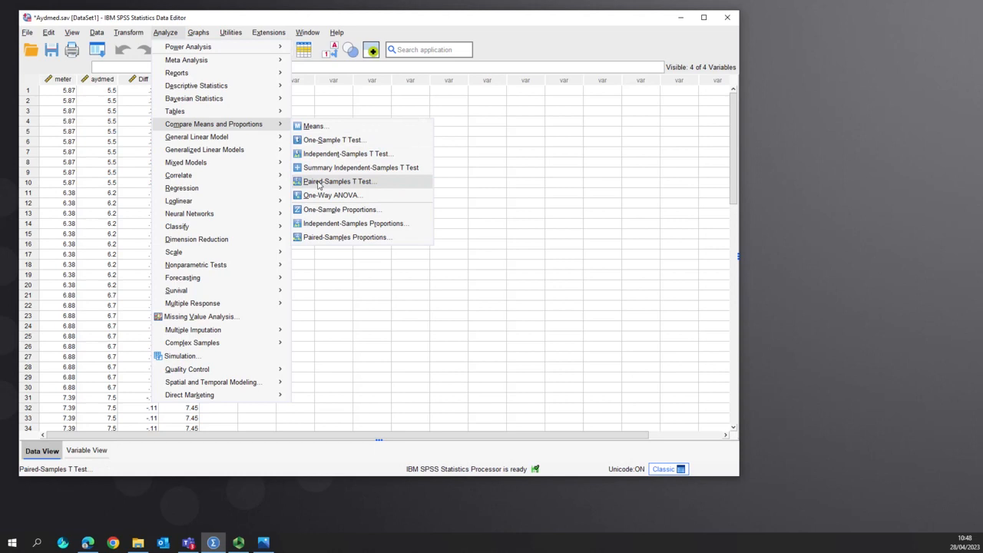
click(337, 181)
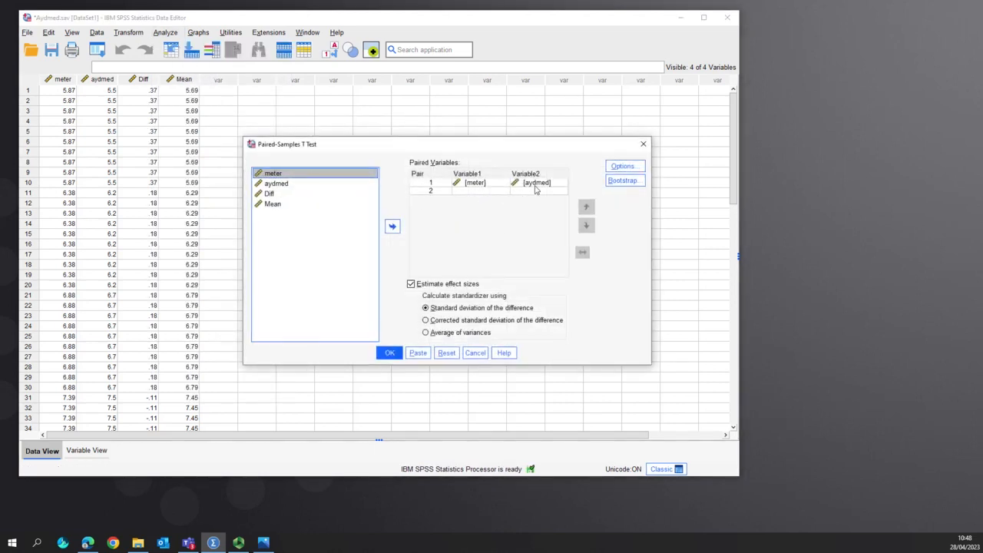
mouse_move(390, 352)
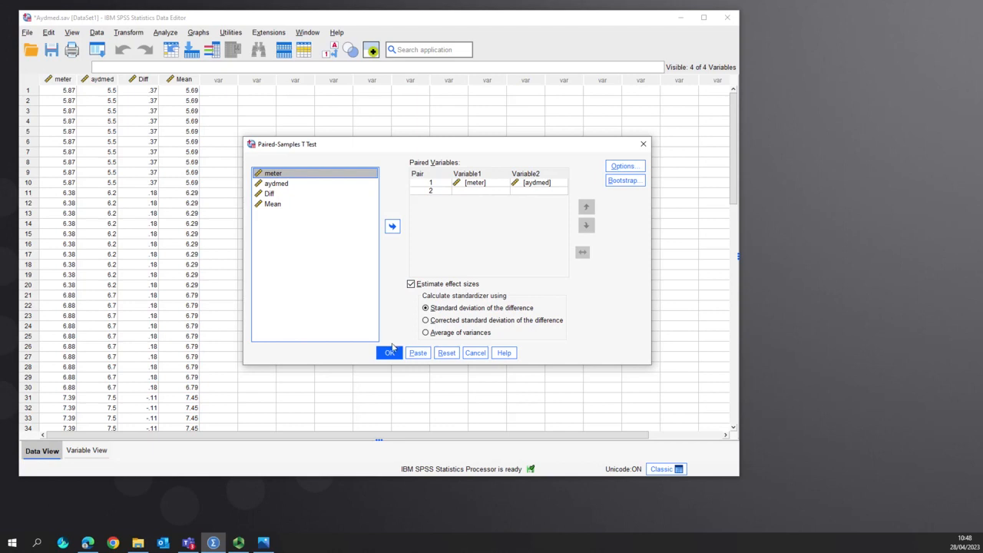
click(390, 353)
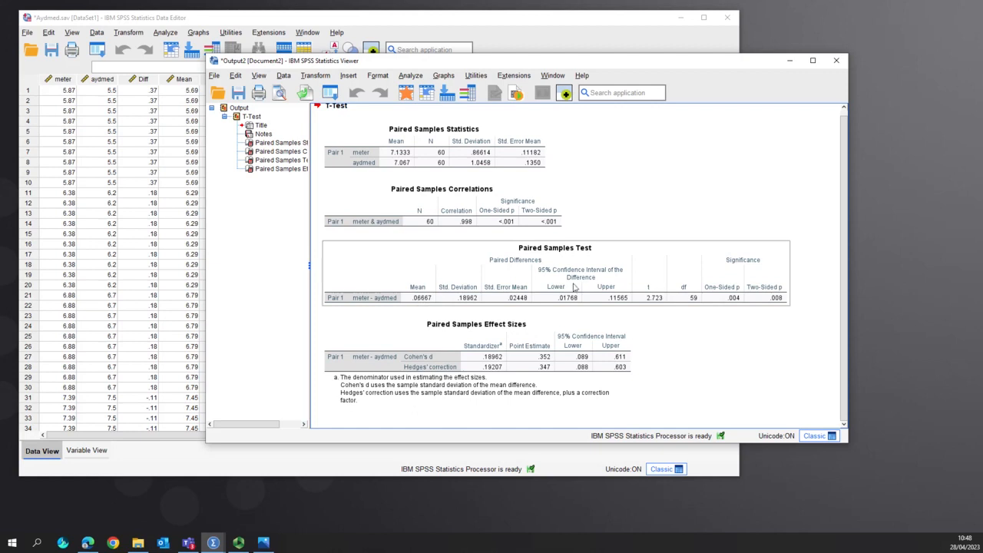
mouse_move(570, 307)
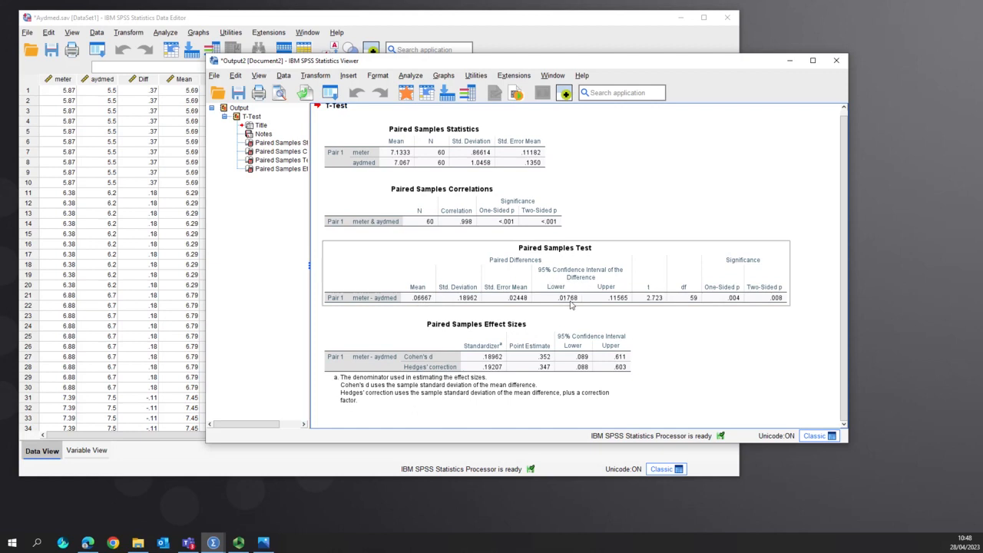
mouse_move(633, 301)
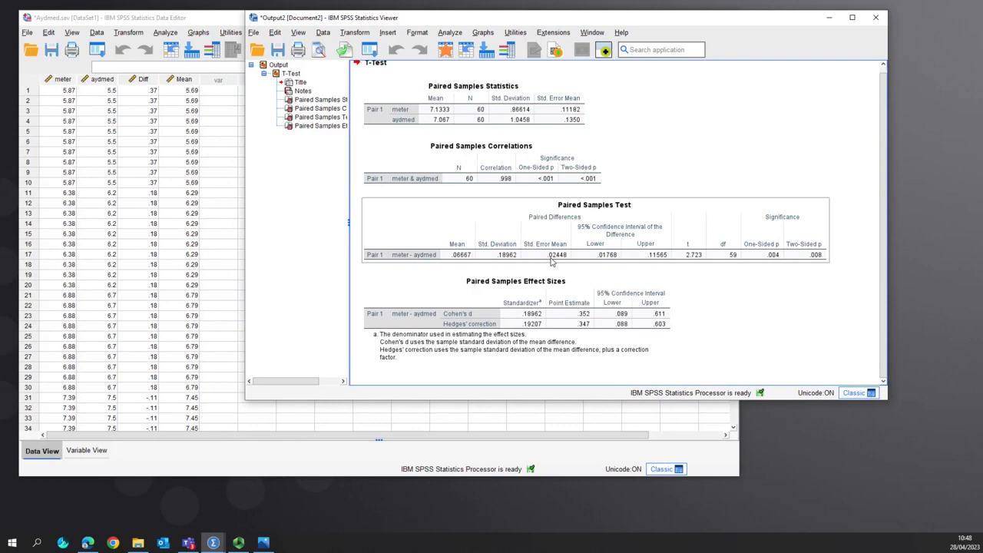
- Scroll the output down to the Diff-by-Mean scatter plot below the t test results
click(198, 32)
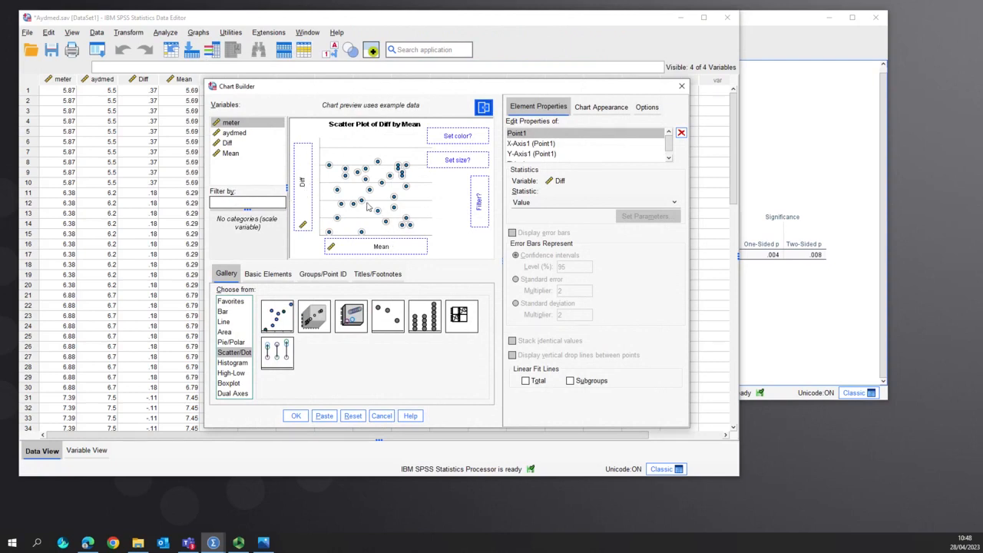
click(295, 416)
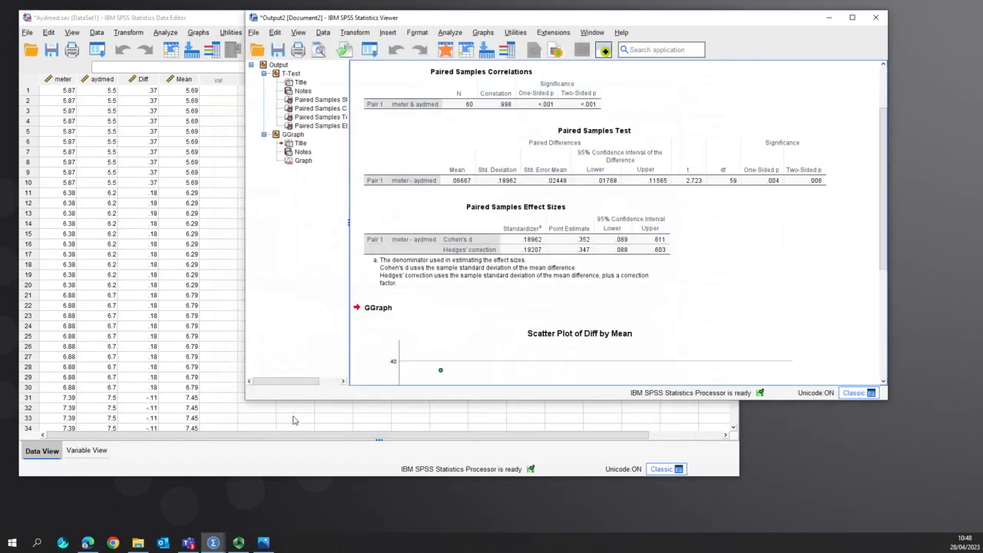
scroll(down, 3)
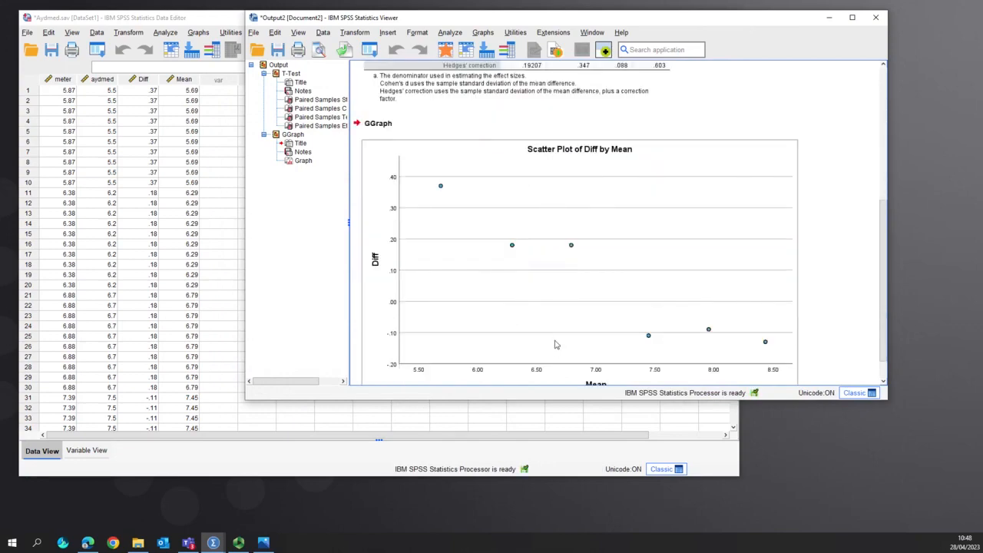
mouse_move(394, 244)
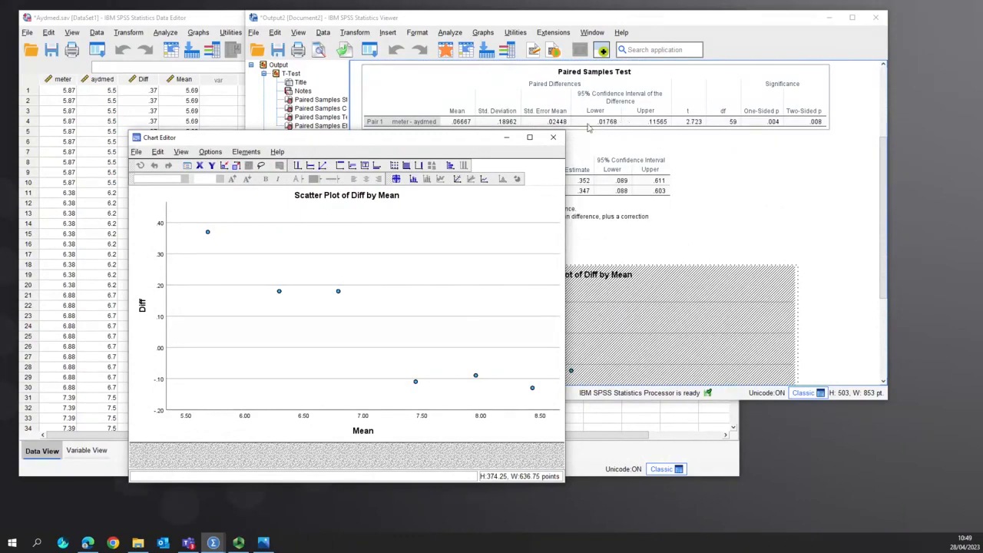
mouse_move(161, 288)
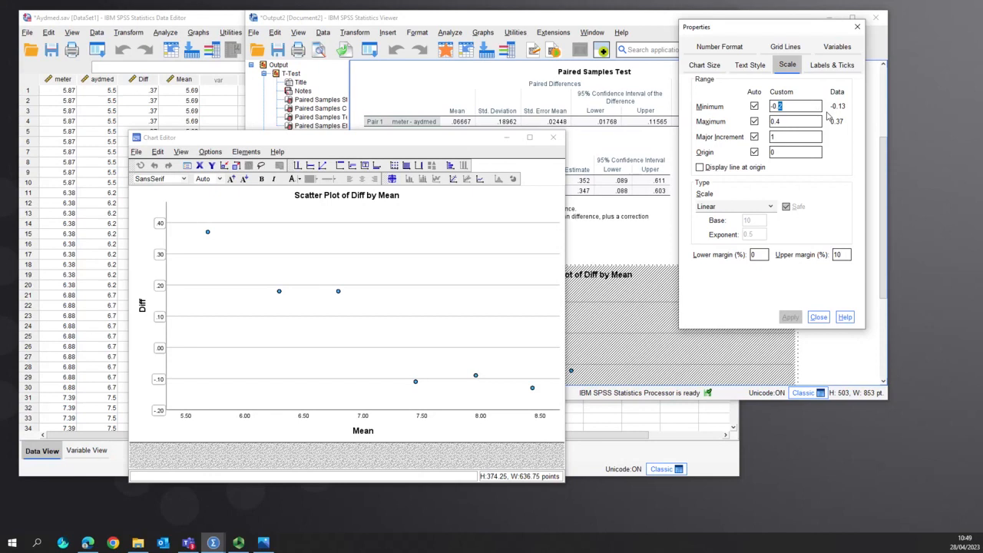
- Scale the Diff axis from -0.4 to 0.4 by 0.2 with a line at origin
text(-0.6)
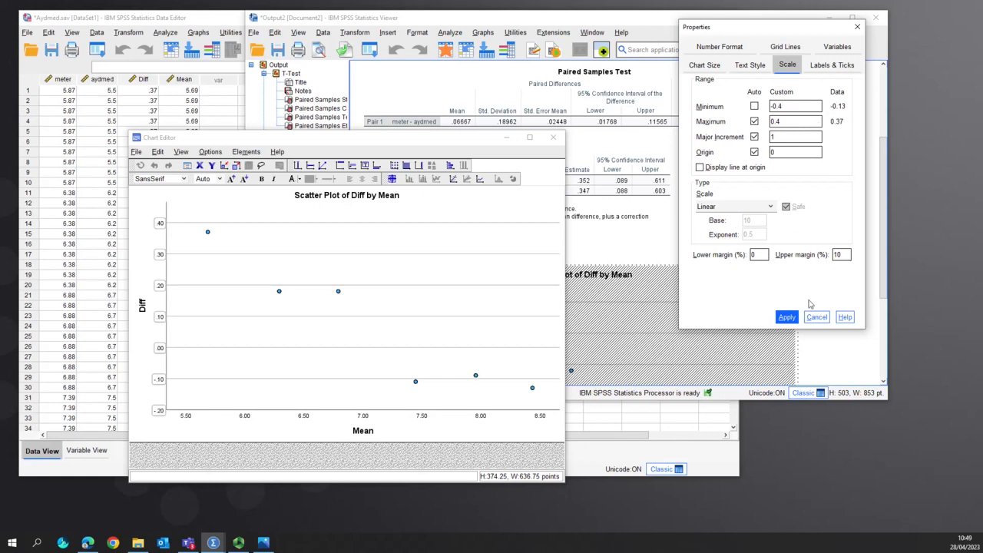
click(785, 316)
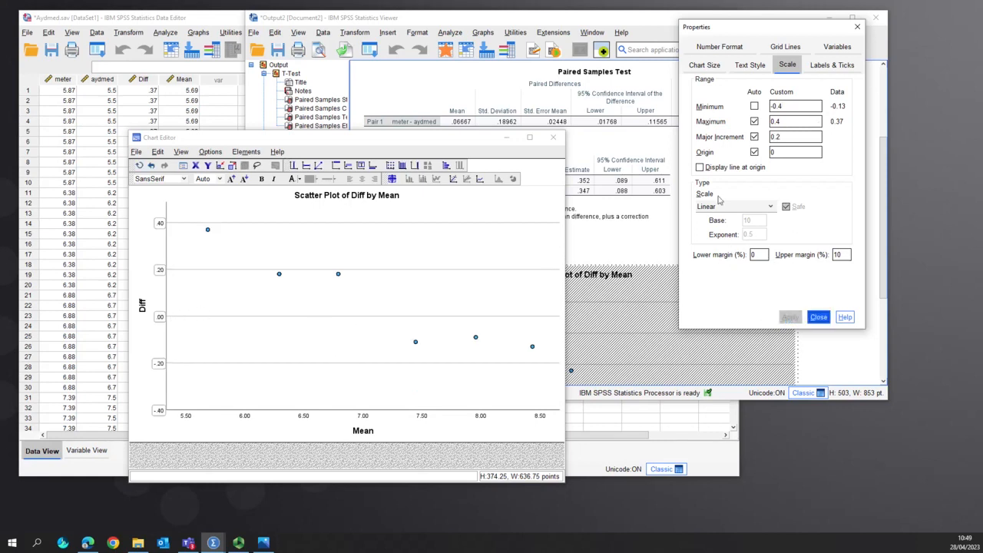
click(699, 167)
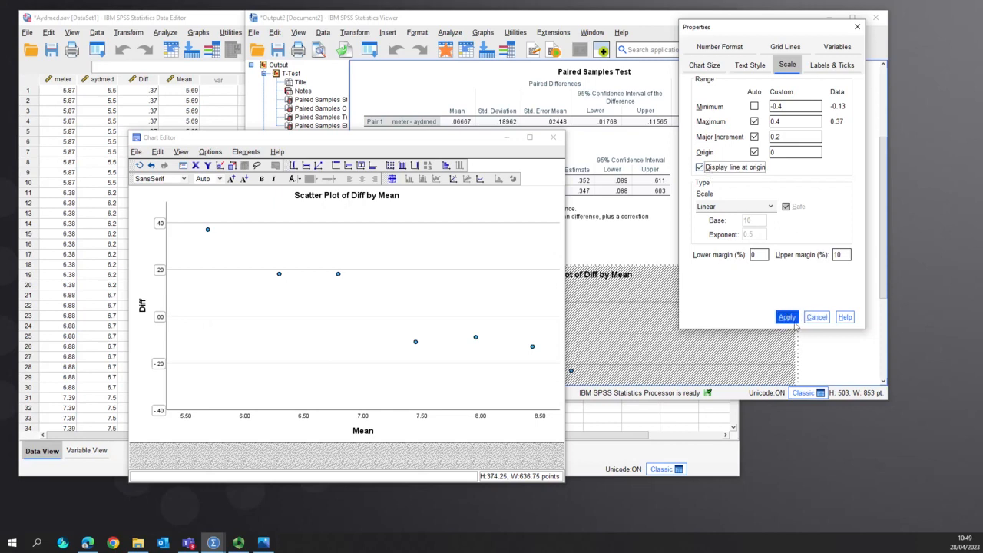
click(787, 316)
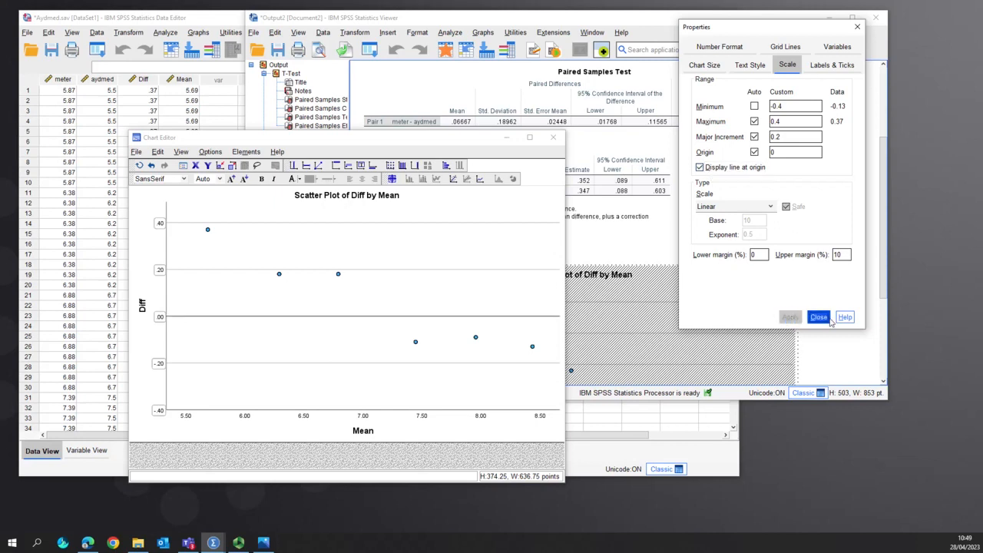
click(819, 317)
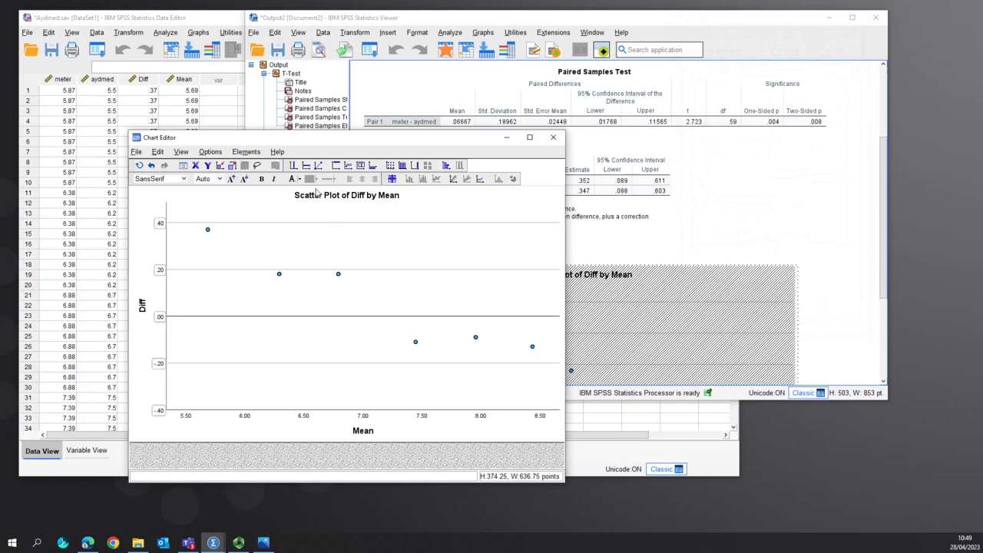
mouse_move(319, 165)
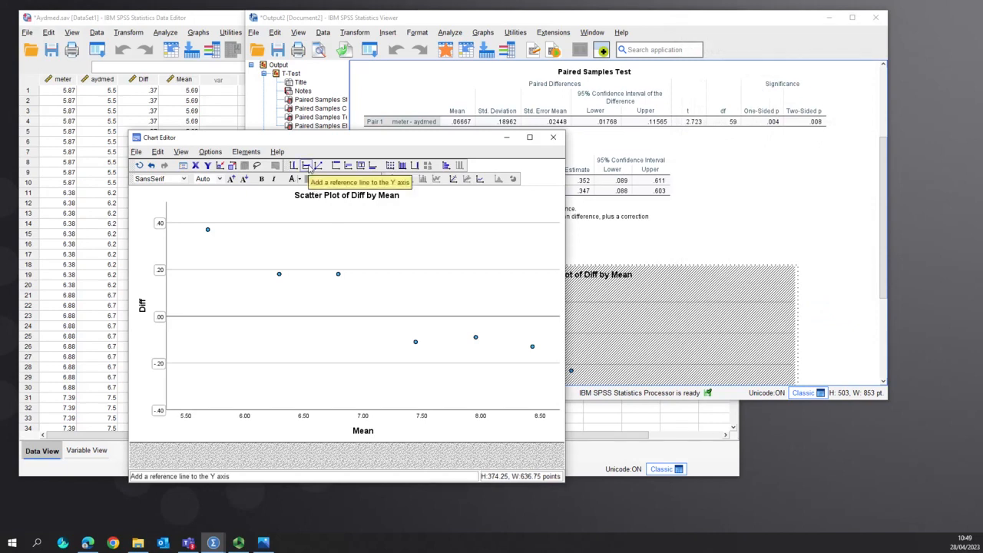
- Add a Y-axis reference line at position 0.01768, the lower confidence bound
click(311, 165)
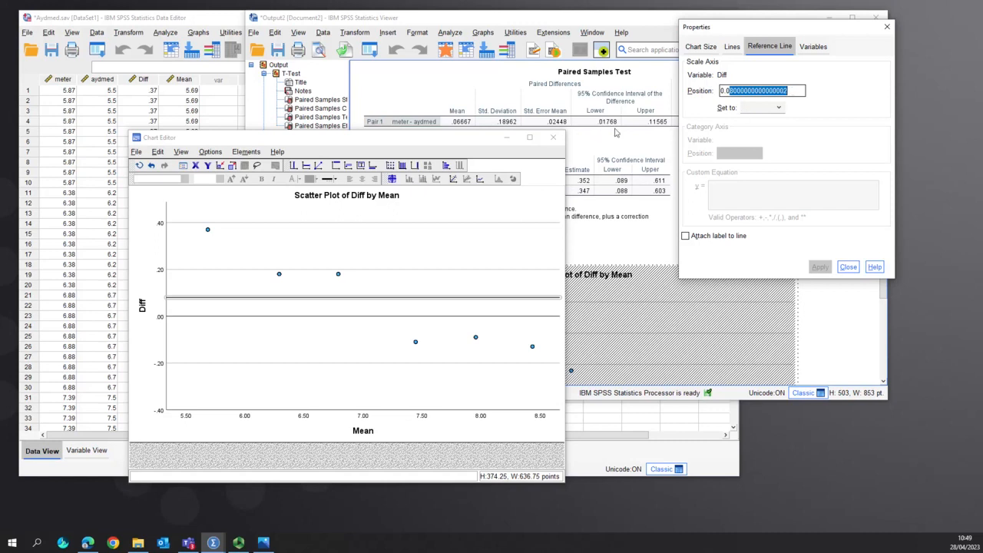
text(0.01768)
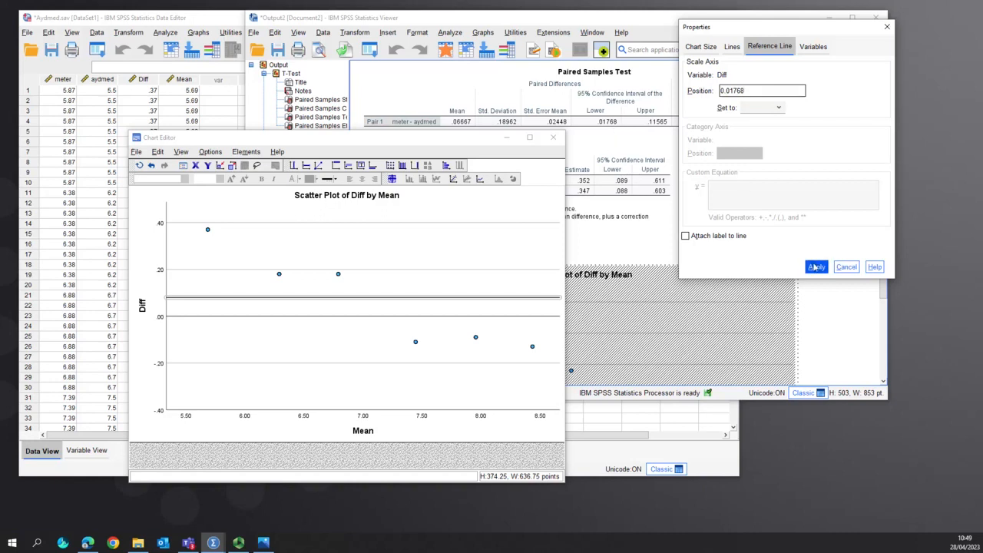
click(816, 267)
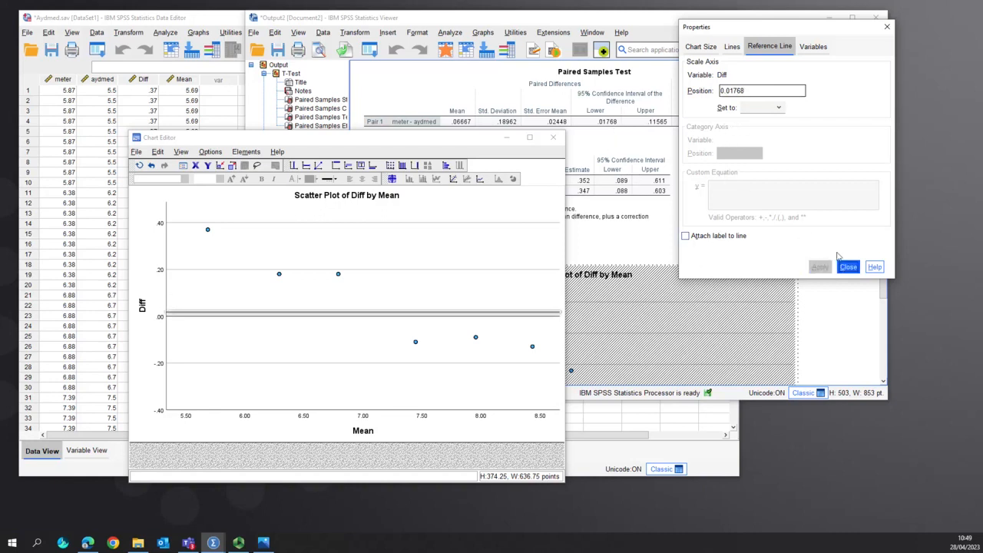
click(848, 266)
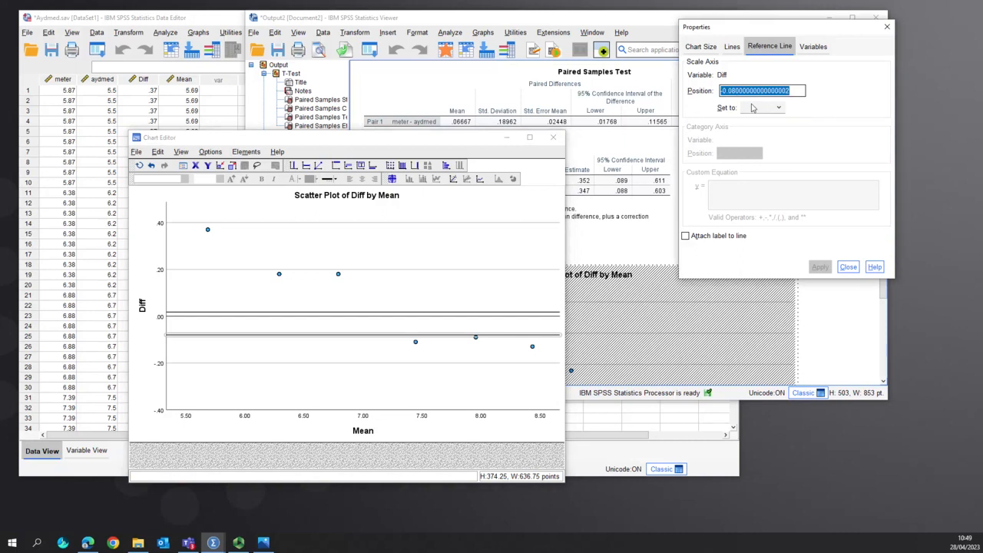
- Add a second Y-axis reference line at position 0.11565, the upper bound
text(0.11565)
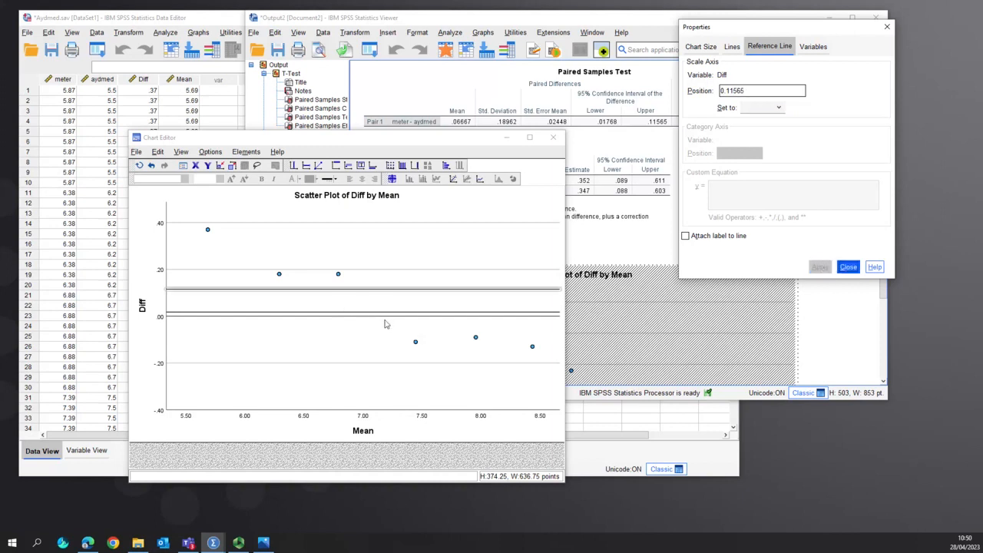
click(847, 267)
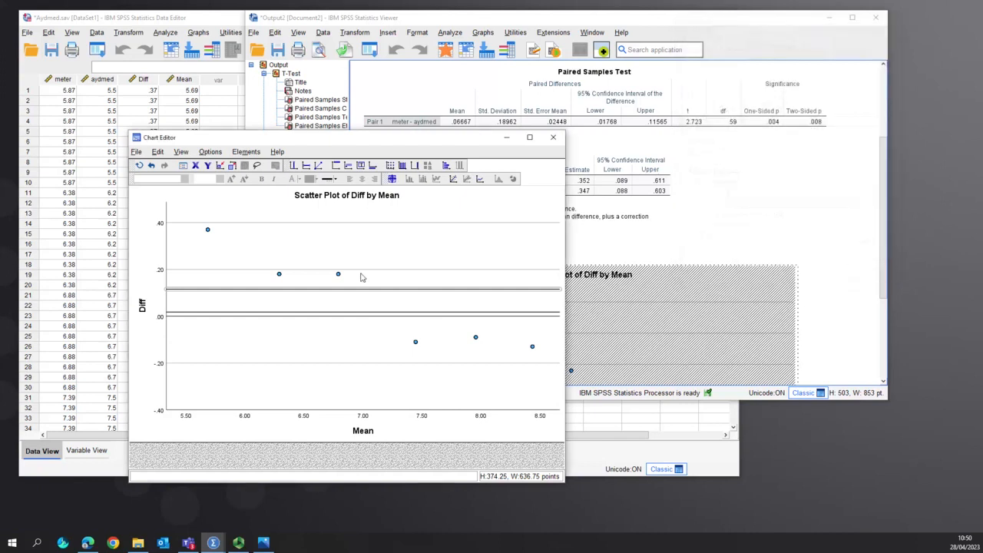
mouse_move(379, 326)
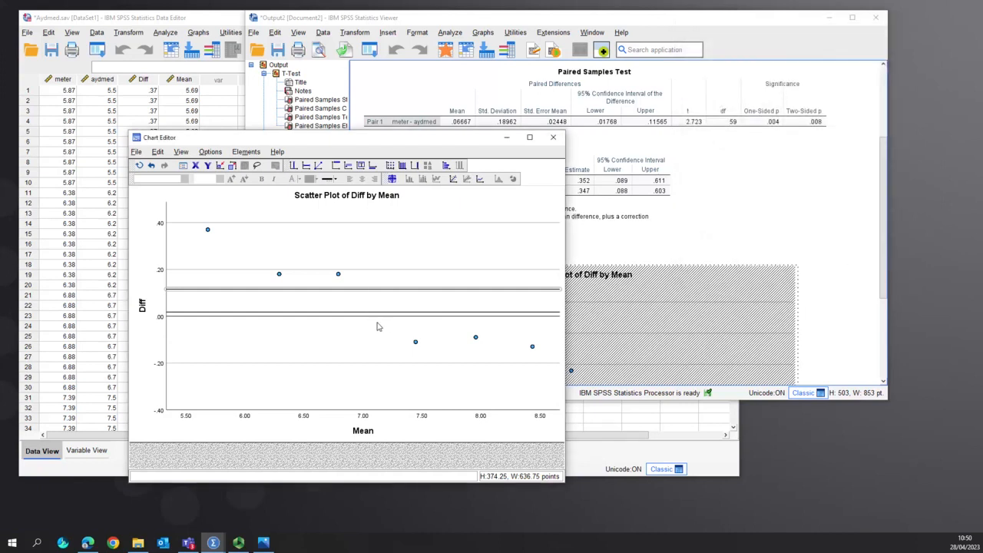